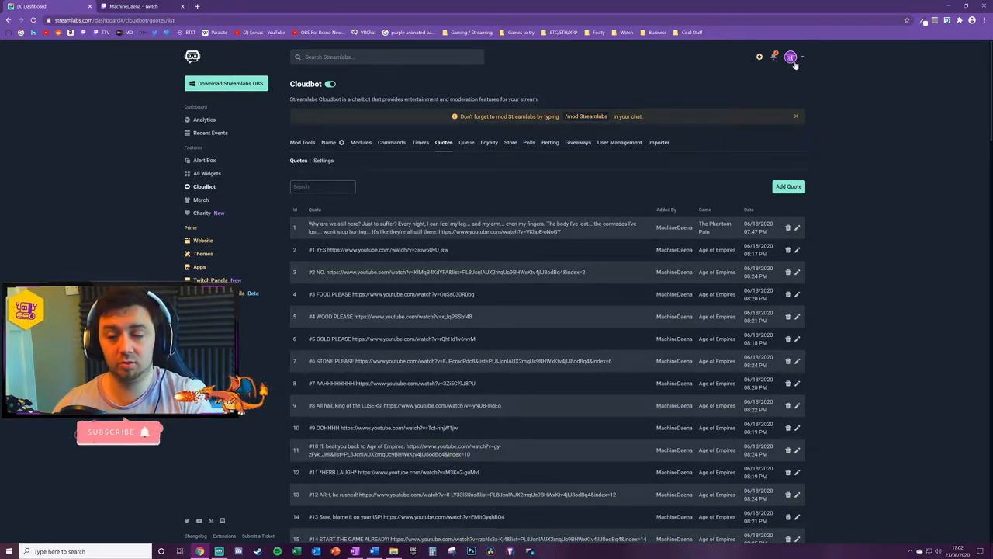
mouse_move(948, 273)
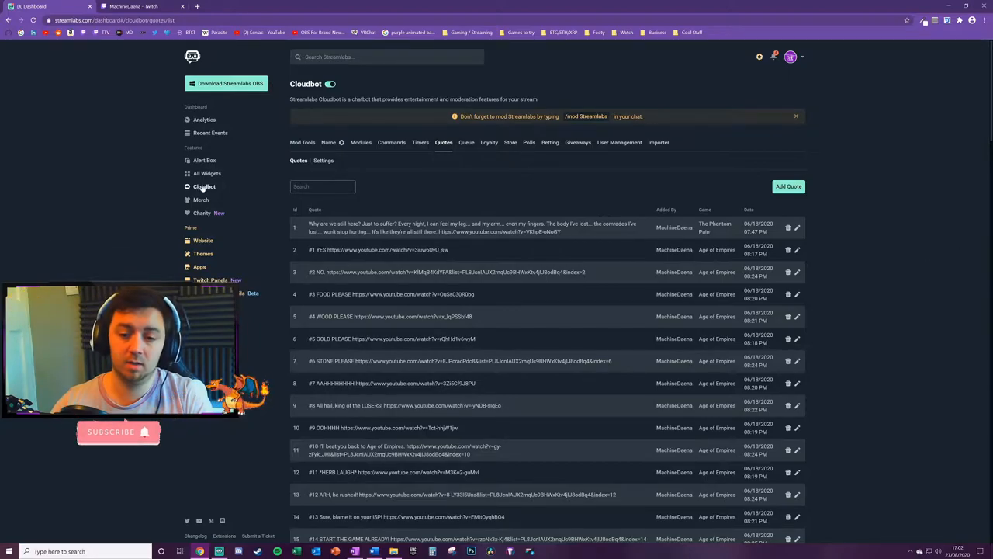
Open Cloudbot from the sidebar to reach its Mod Tools tab.
click(303, 142)
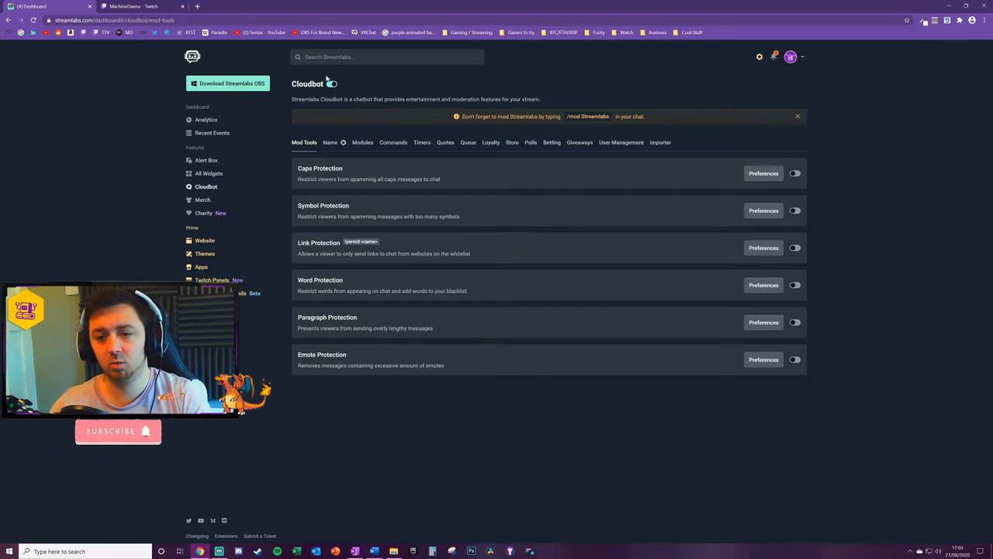
click(331, 84)
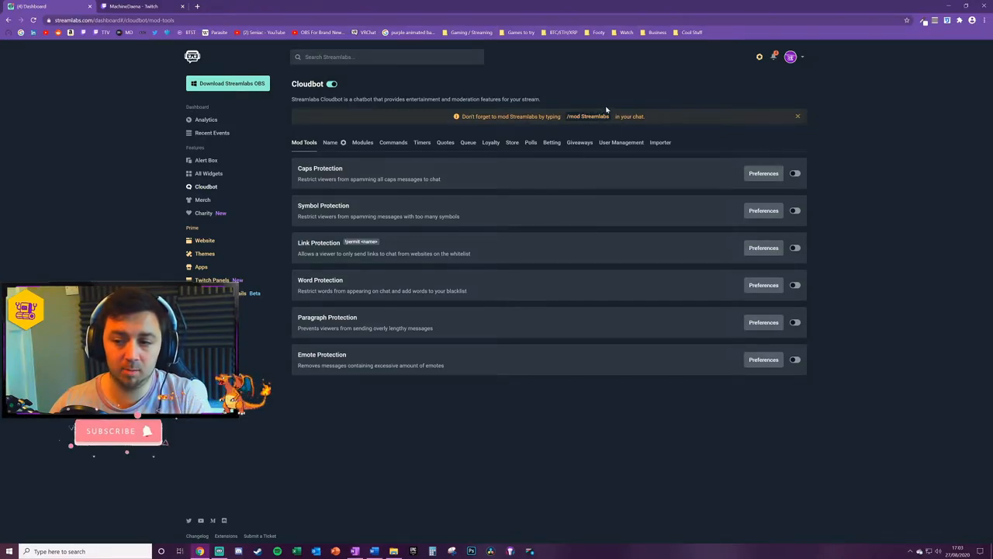
mouse_move(520, 308)
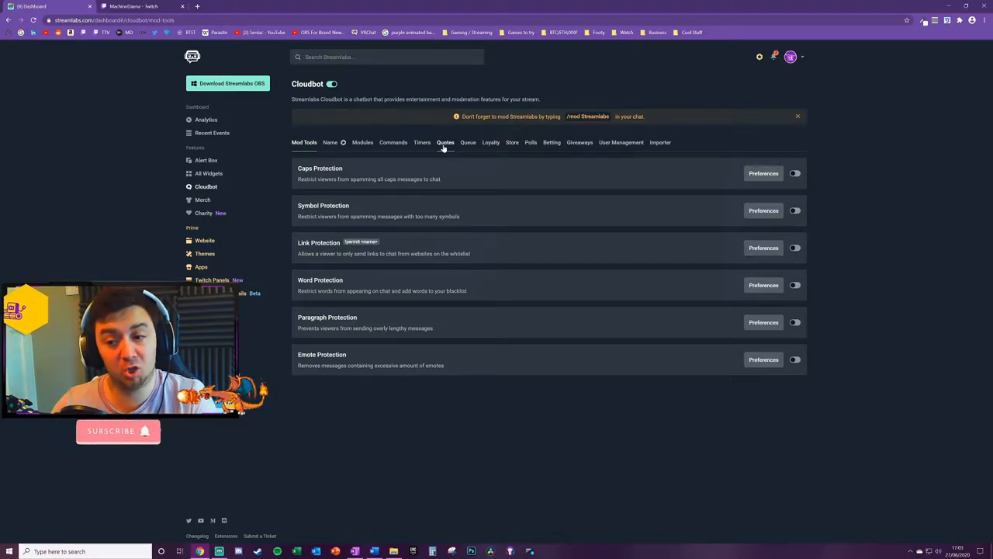
Switch Cloudbot to the Quotes tab listing saved quotes.
click(443, 142)
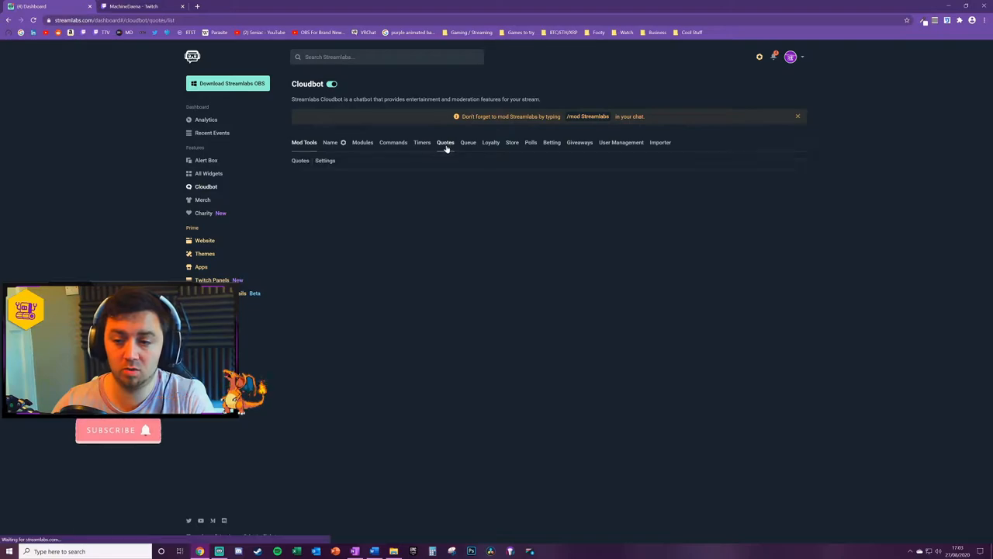
click(445, 142)
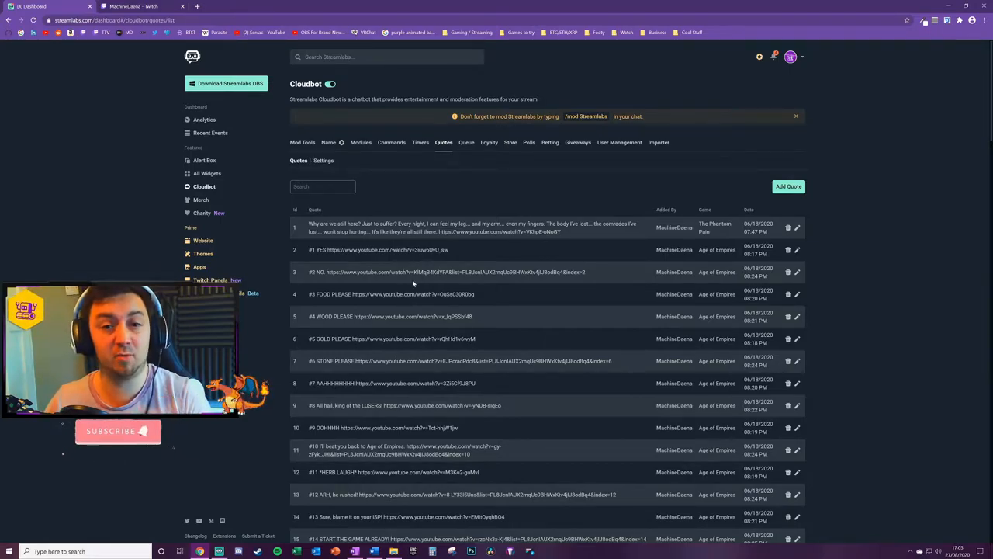
mouse_move(464, 394)
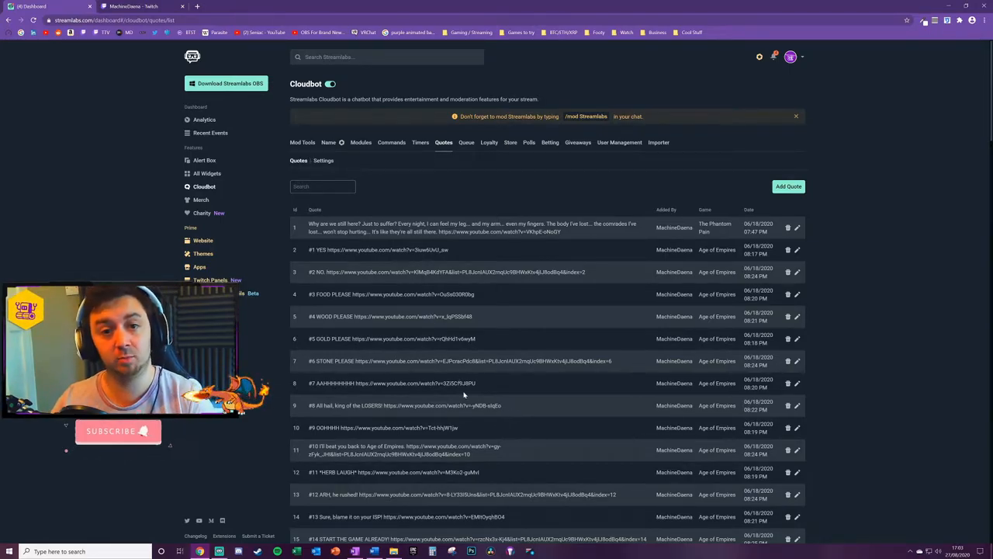
click(323, 161)
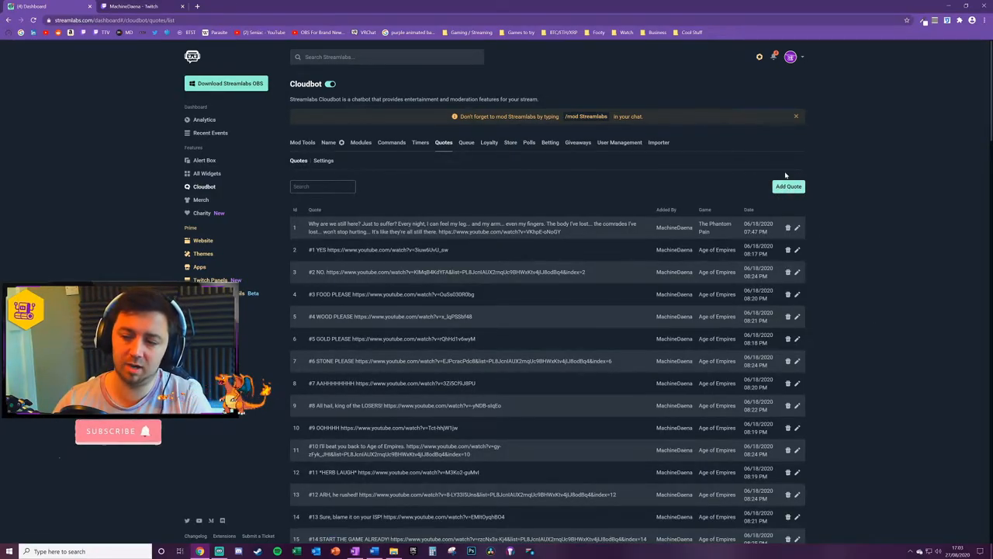
Add quote 'This is the quotation - Mario', game Super Mario World, added by MachineDaa.
click(789, 187)
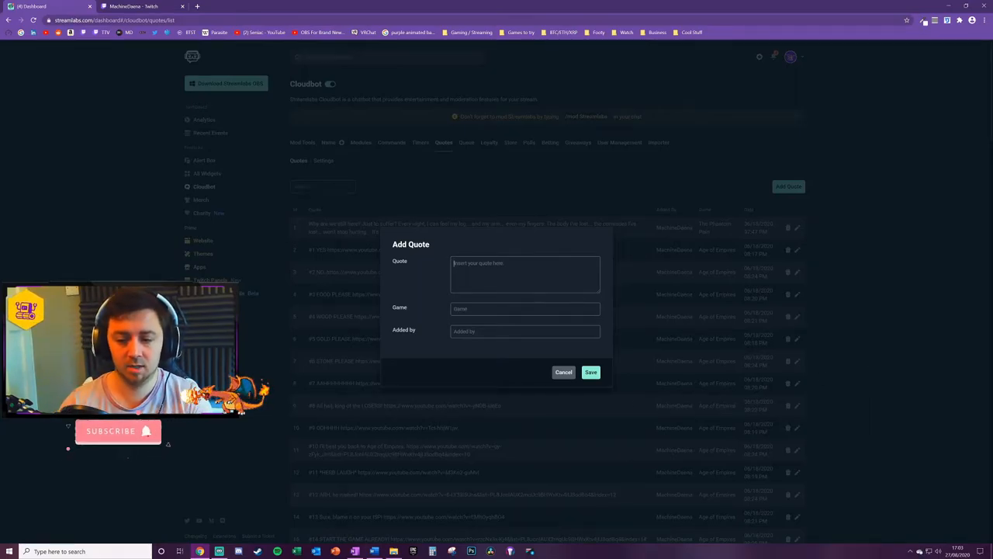
text(This is the quot)
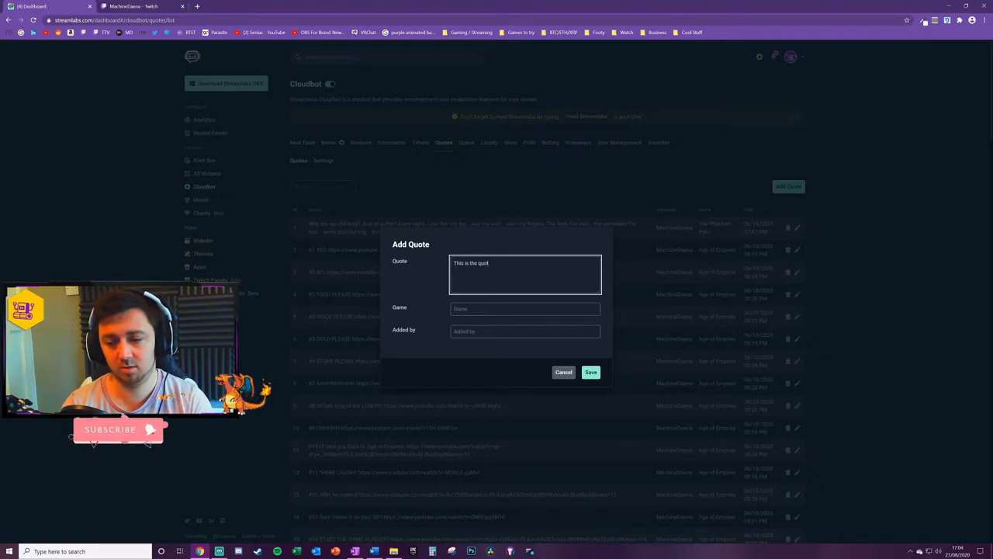
text(ation - CRED THE NAME OF THE PERSON)
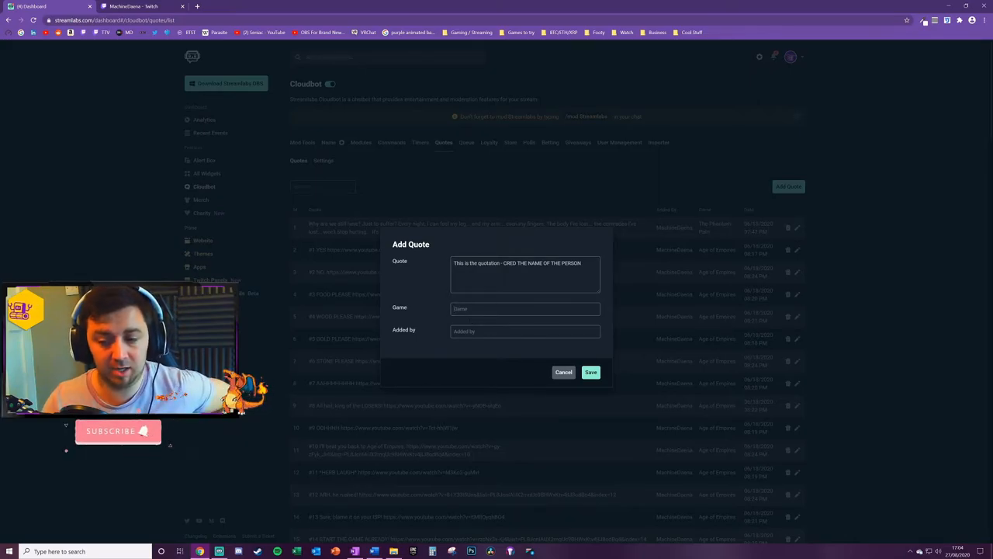
click(591, 372)
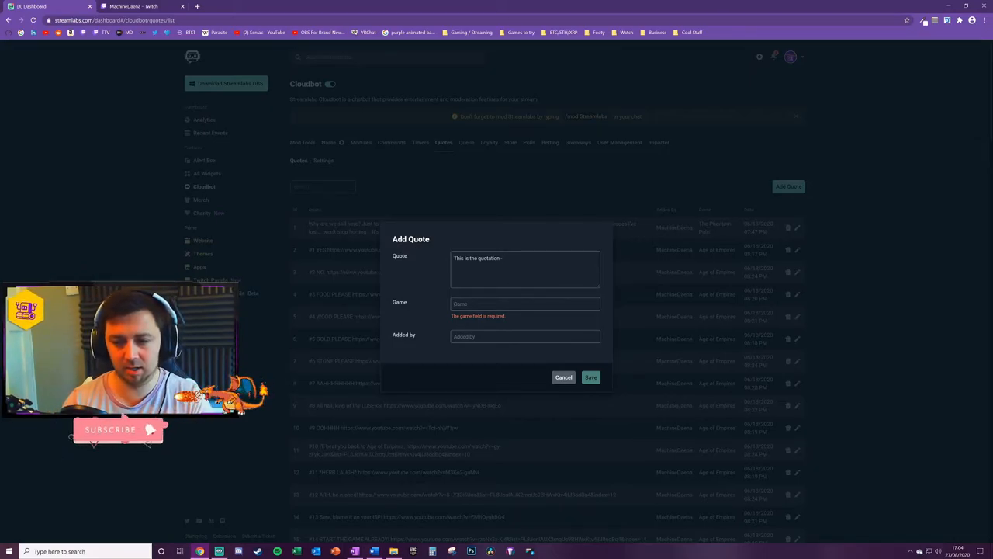
text(Mario)
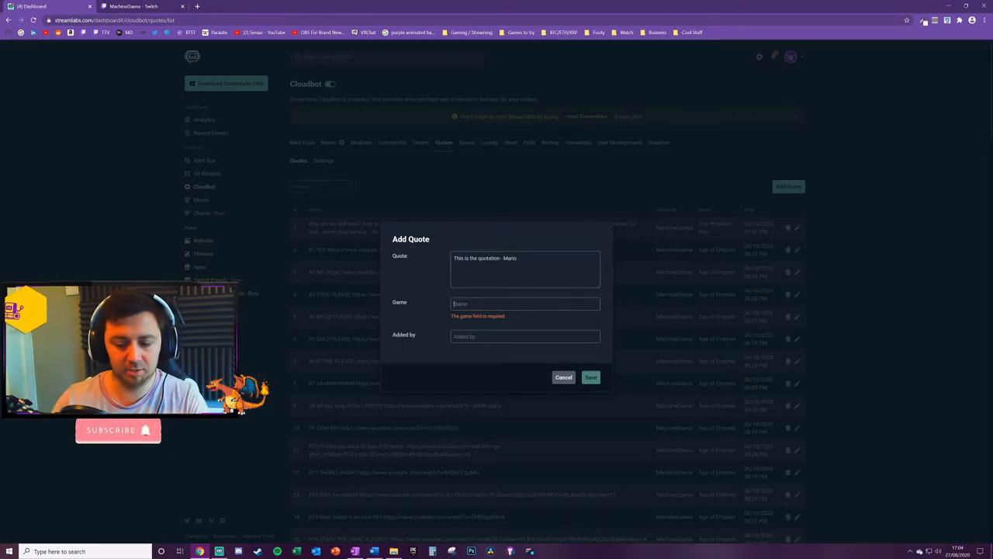
text(Super Mario World)
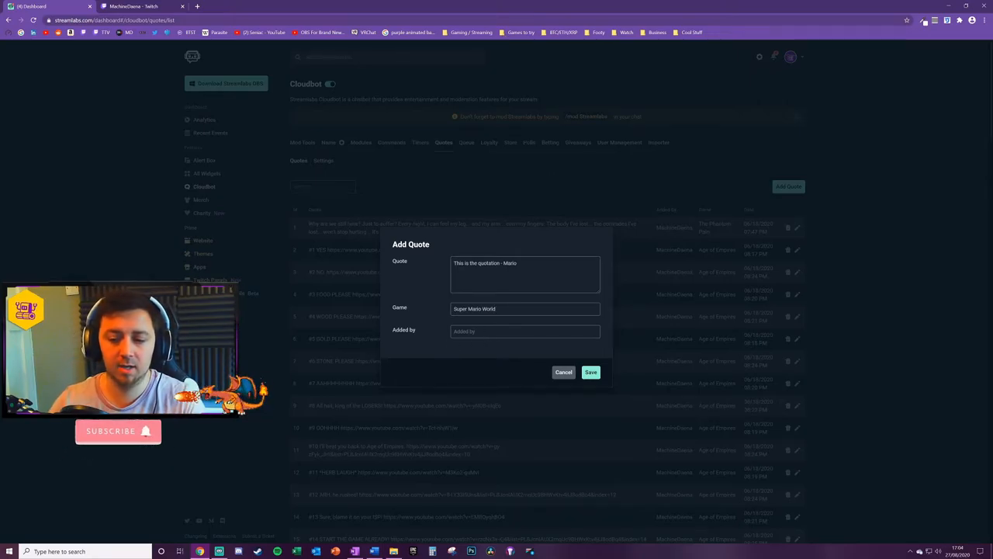
text(MachineDaa)
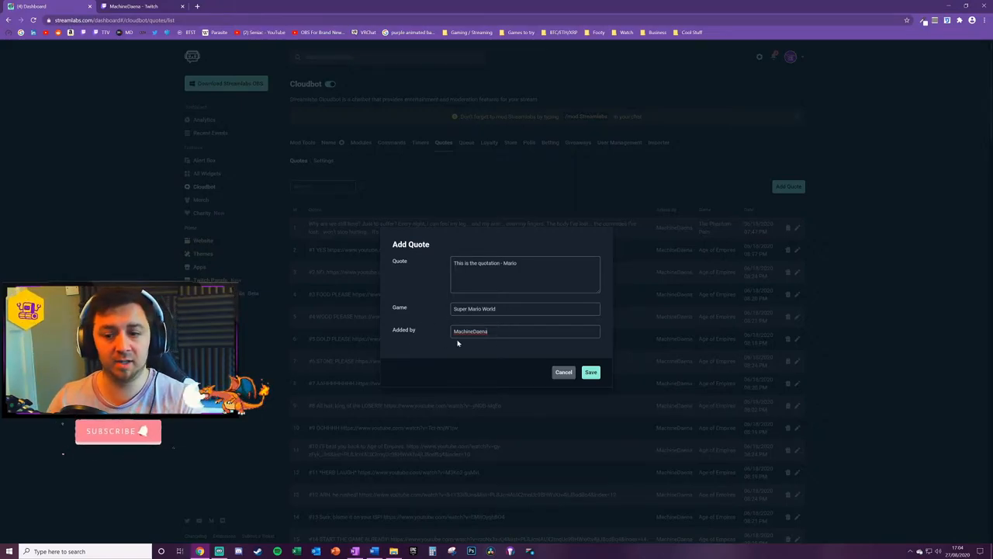
mouse_move(485, 346)
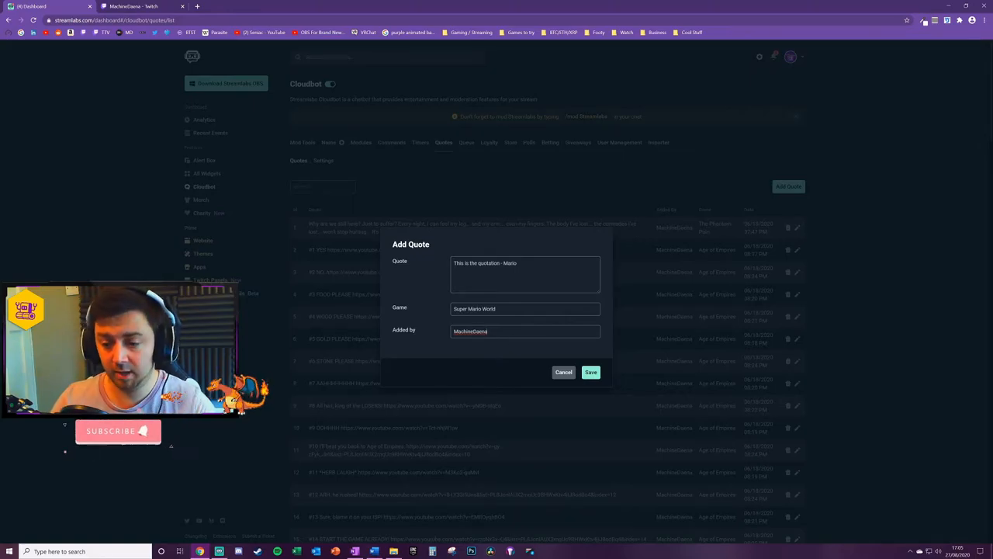
Save the Super Mario World quote and scroll down the quote list.
click(590, 372)
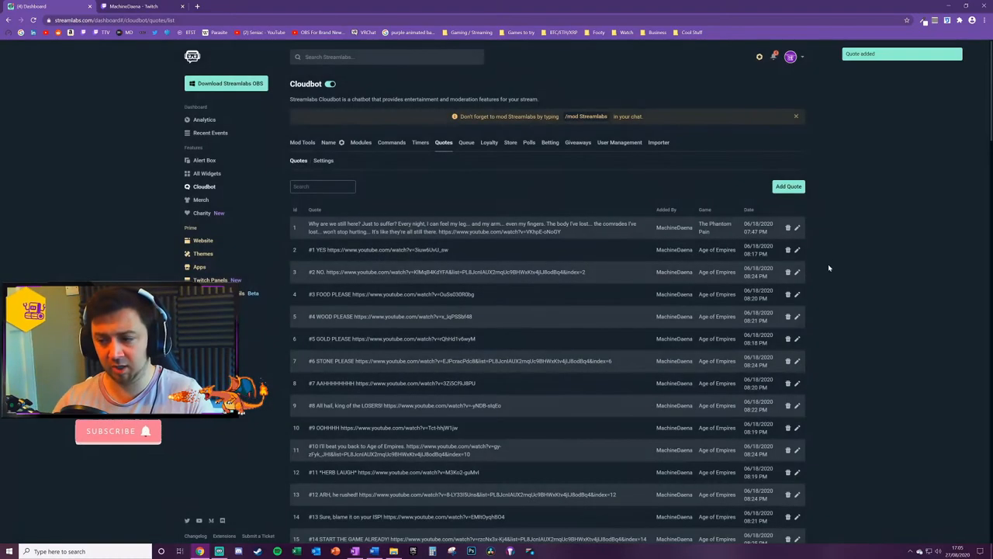
mouse_move(616, 332)
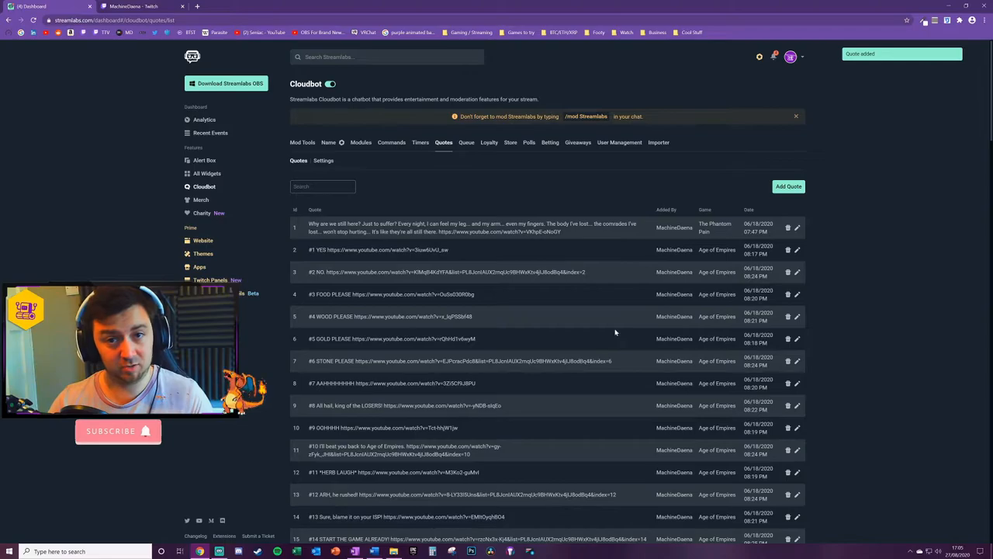
scroll(down, 3)
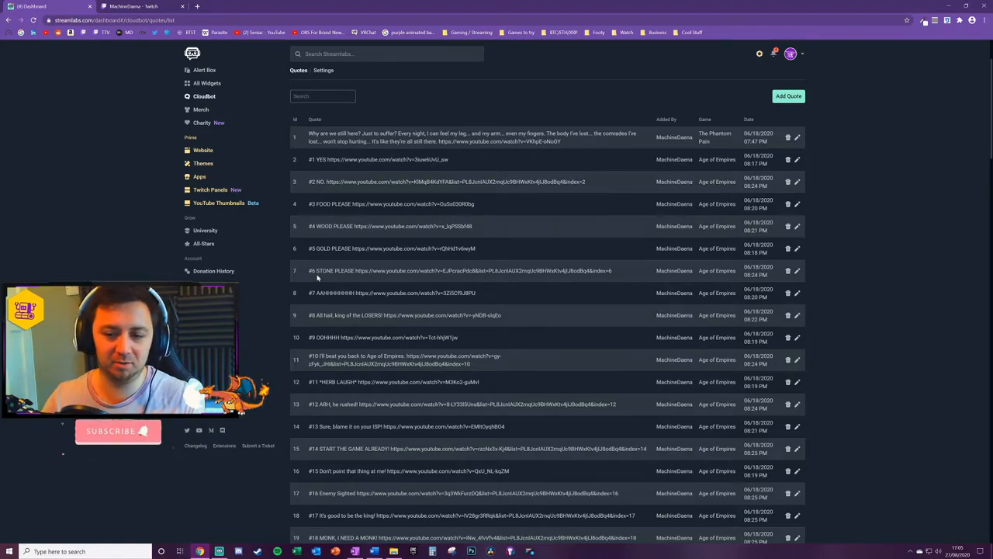
double_click(323, 270)
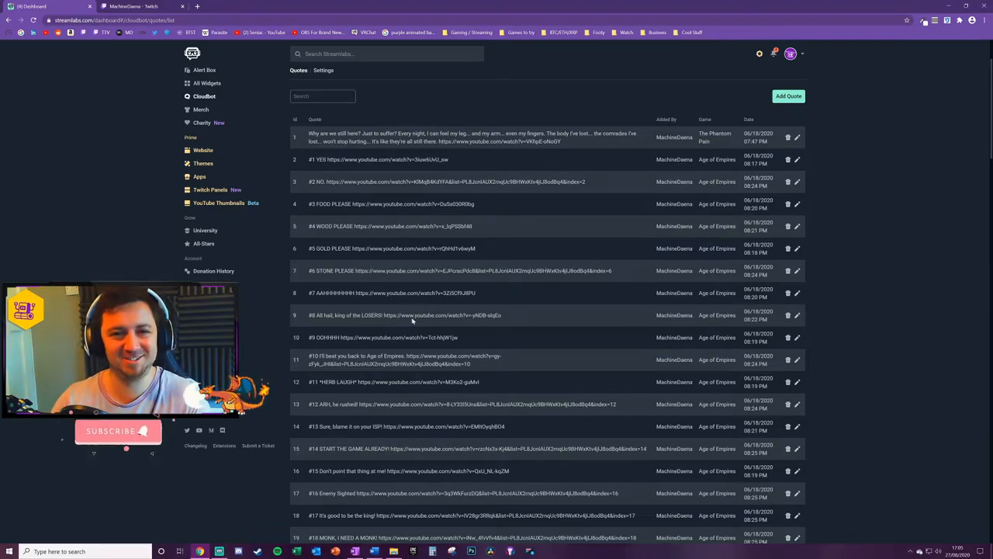
scroll(down, 3)
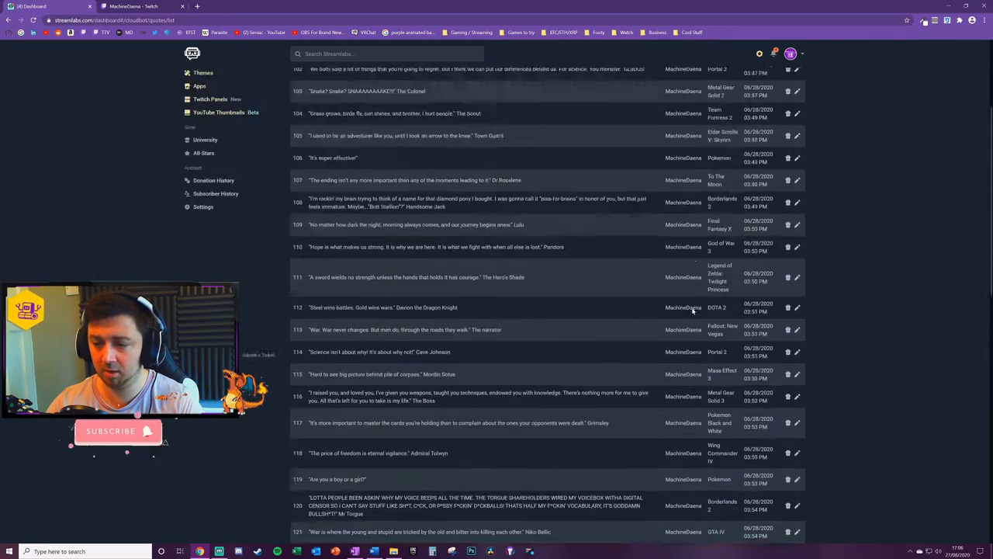
Enter !quote in the Twitch channel's chat box.
click(132, 6)
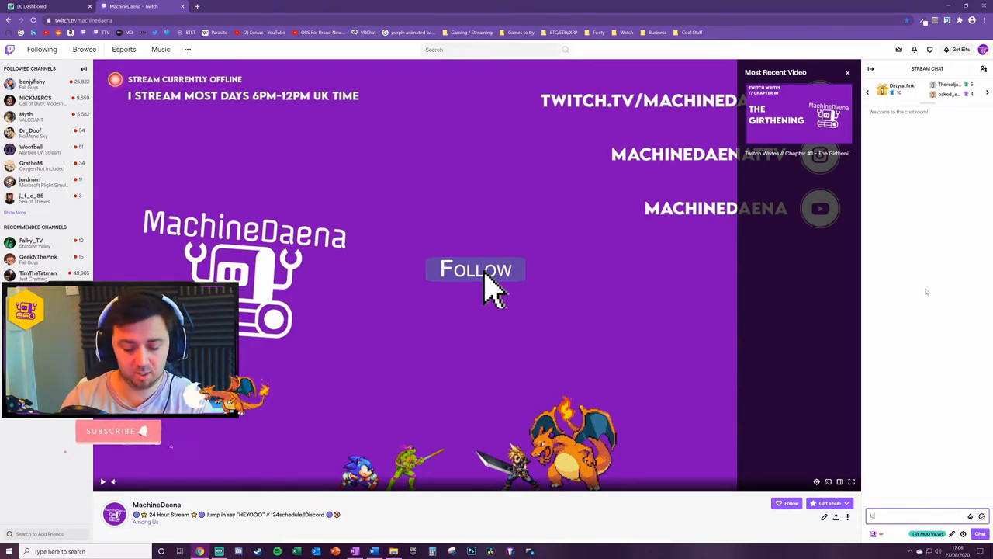
text(!quote)
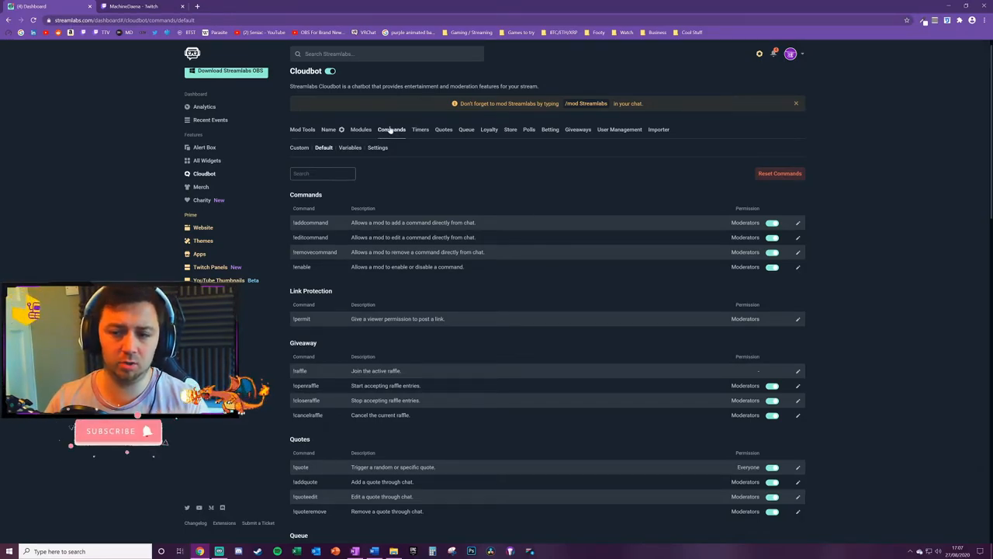
Scroll the default commands list down to the Quotes commands.
scroll(down, 3)
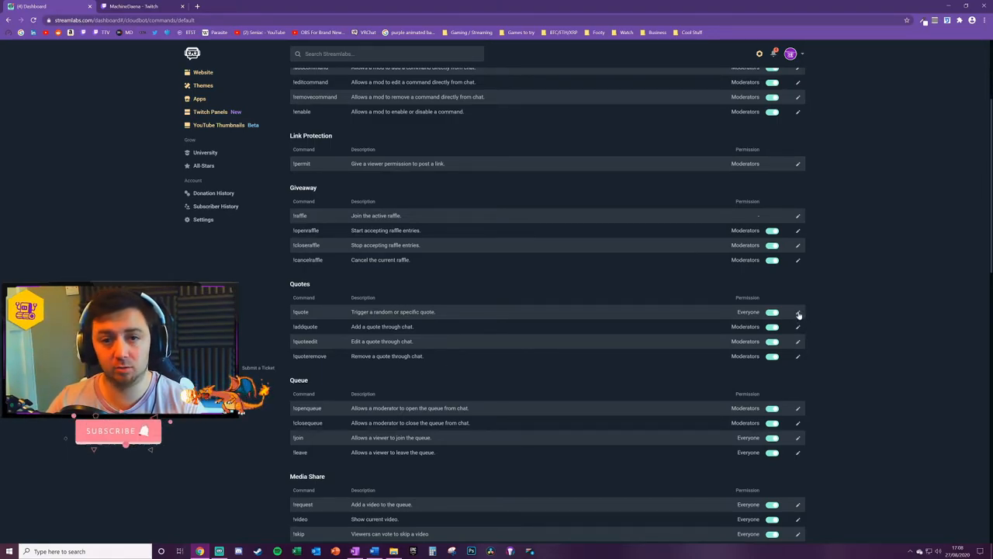
Inspect the !quote command's response template and its quote id placeholder.
click(798, 312)
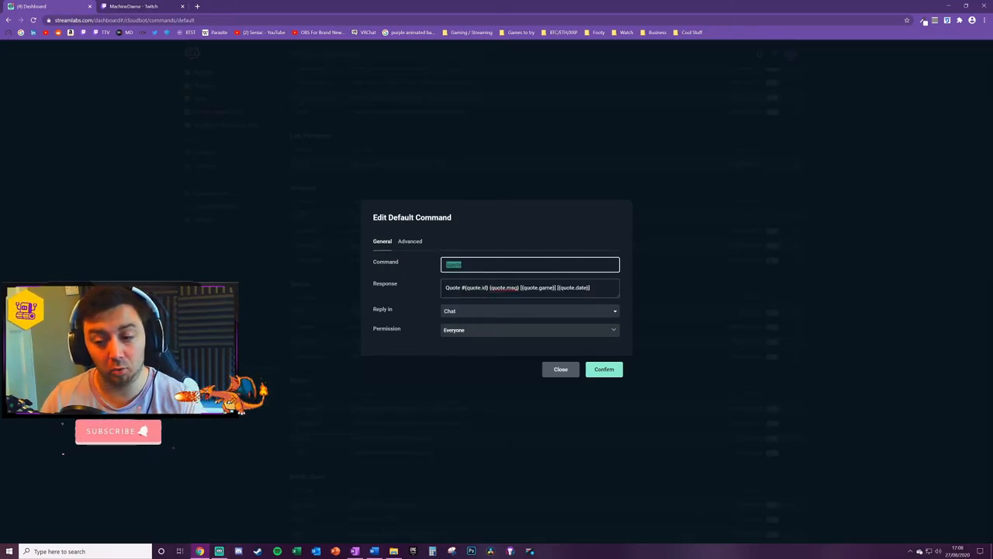
text(!quote)
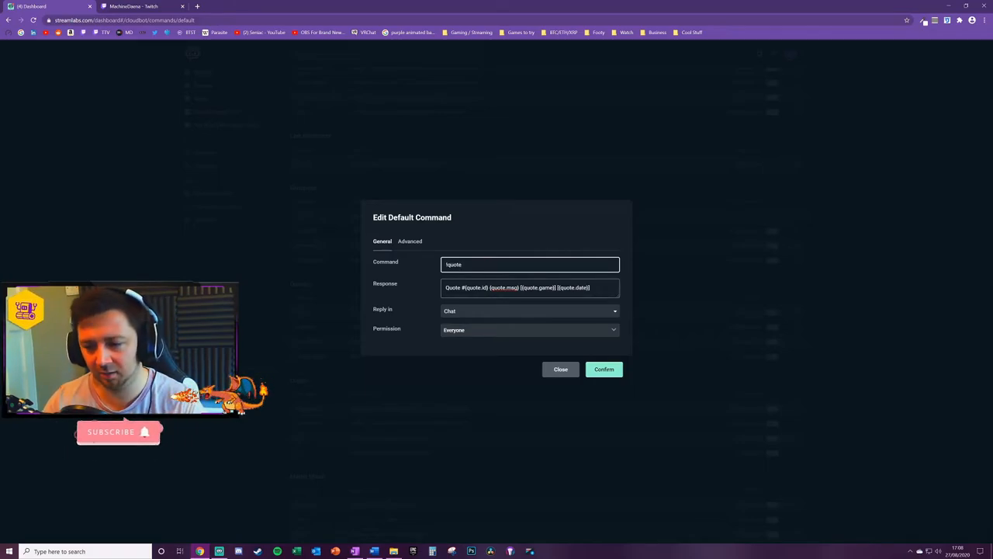
click(530, 288)
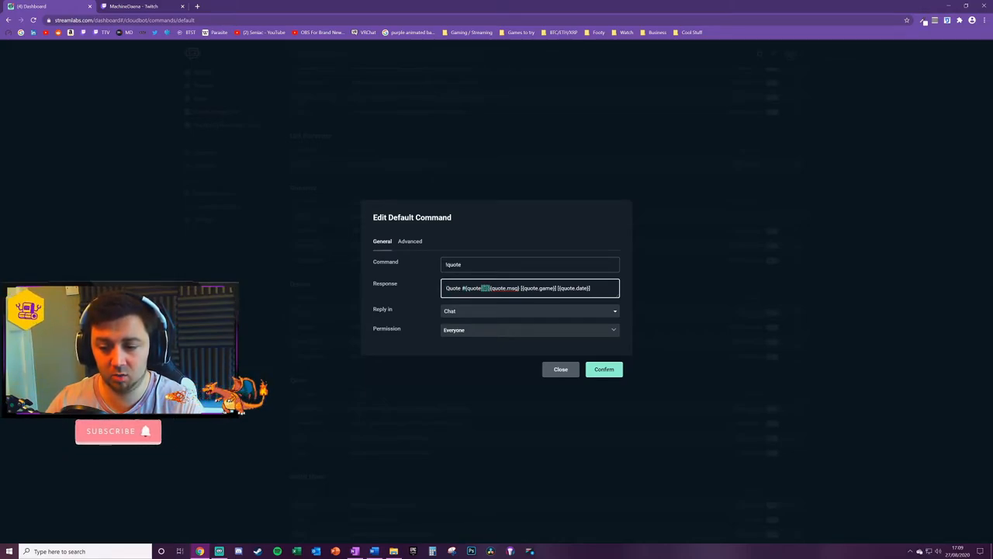
double_click(475, 288)
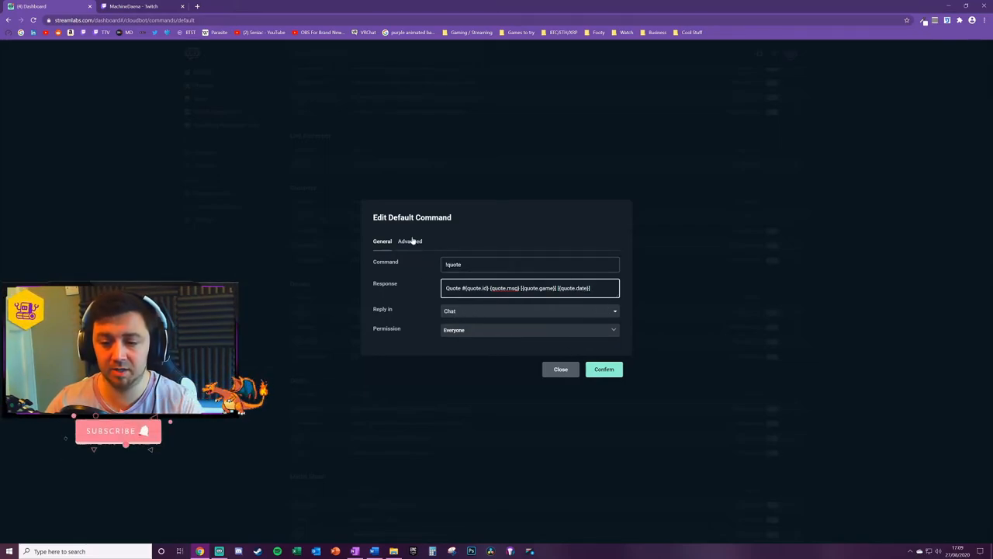
click(530, 311)
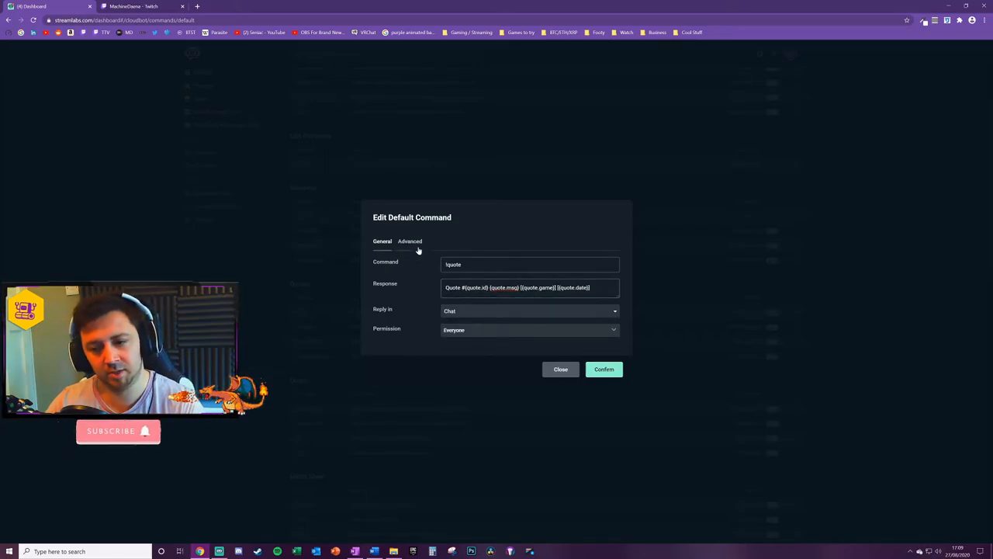
Give !quote a 10-second user cooldown and a !quotes alias, then confirm.
click(410, 241)
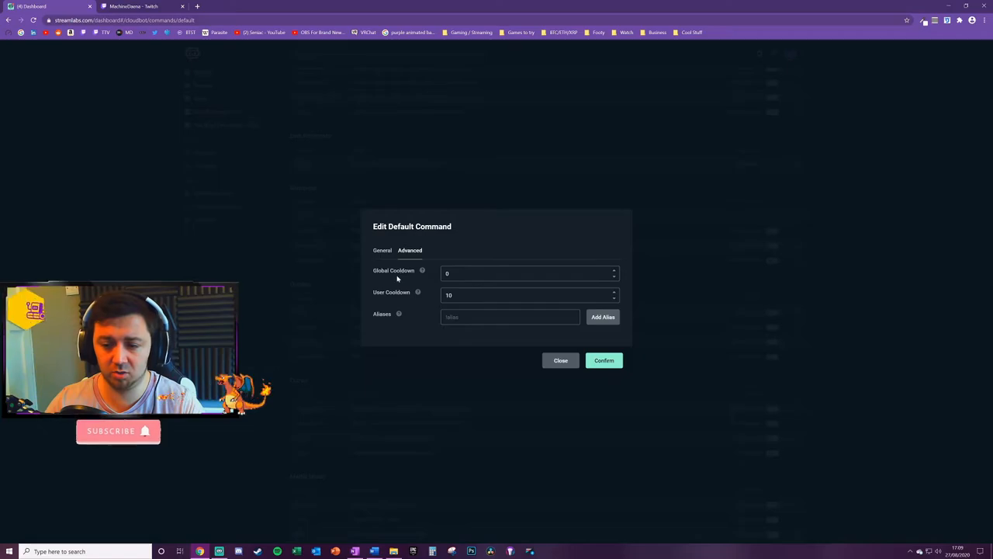
click(530, 272)
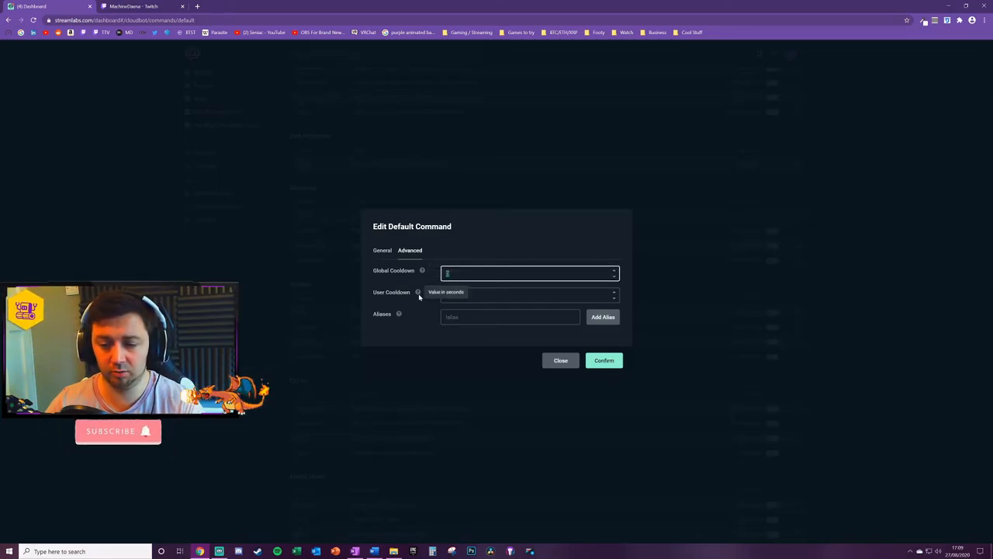
text(10)
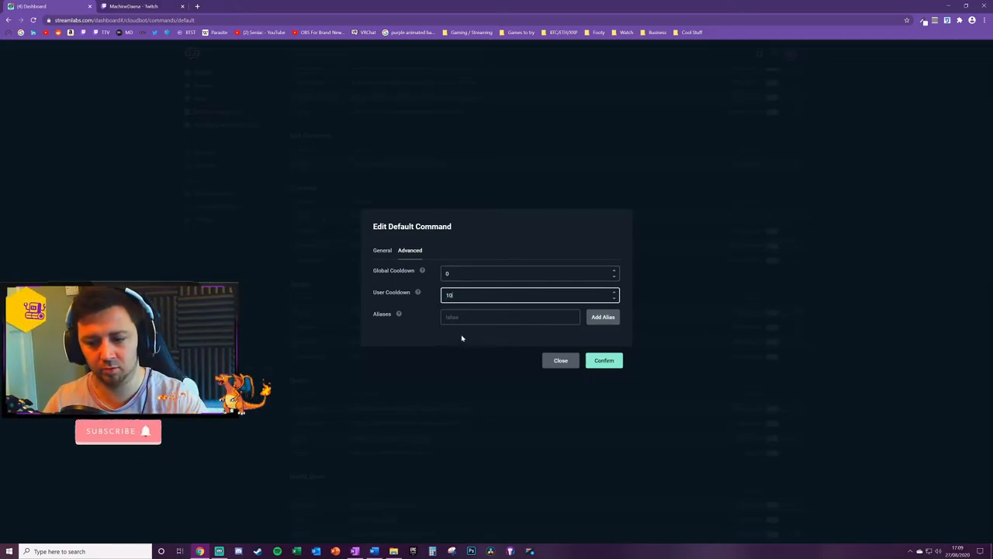
click(510, 317)
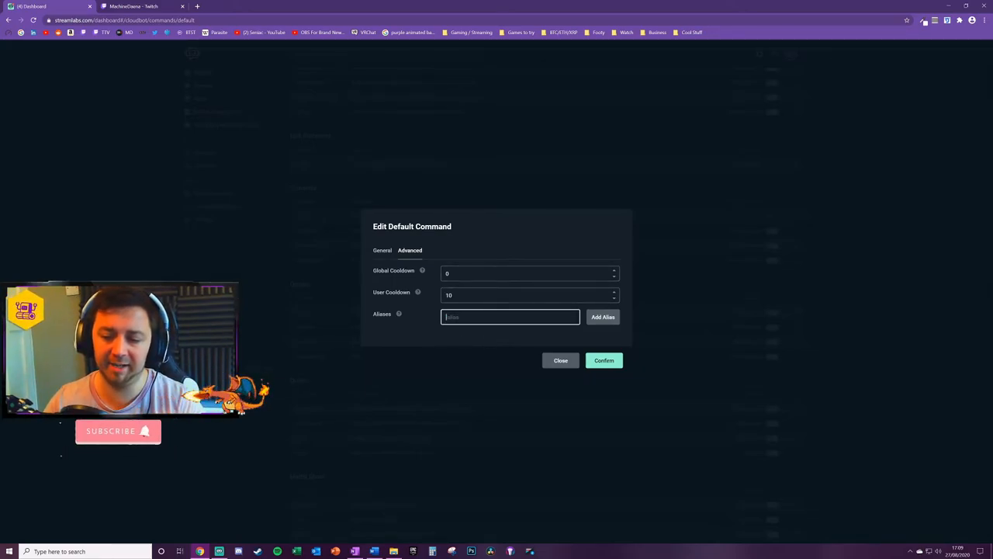
text(!quot)
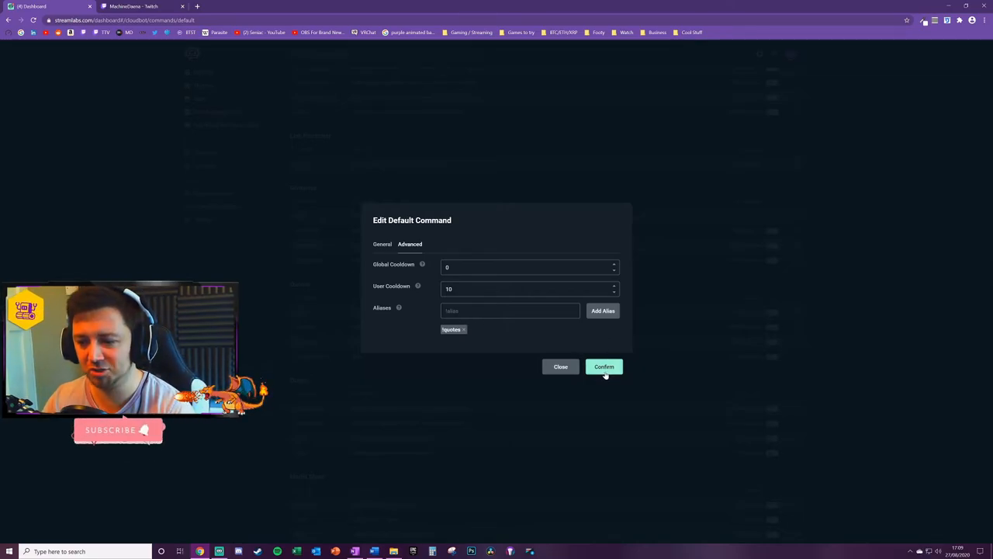
click(604, 366)
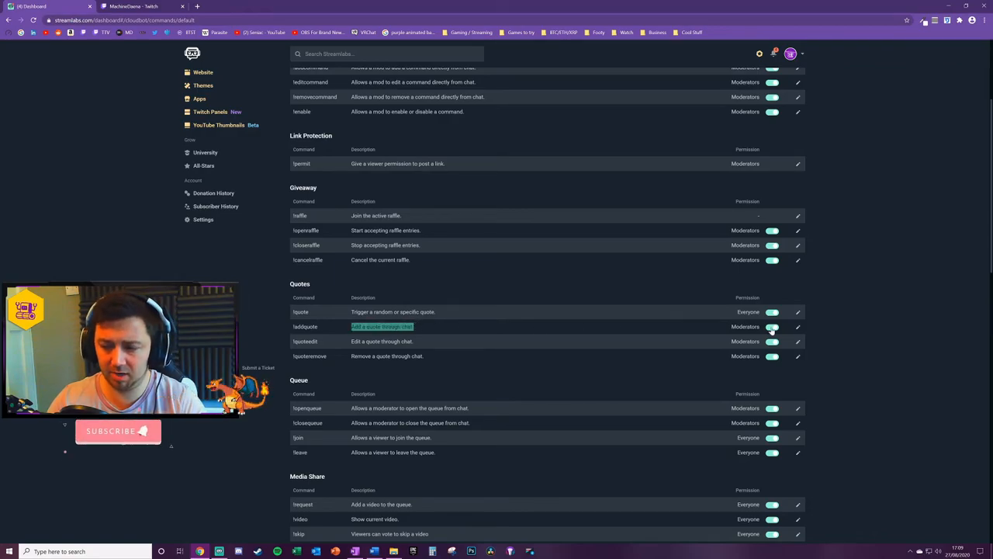
Check that !addquote permission stays Moderators only.
click(797, 325)
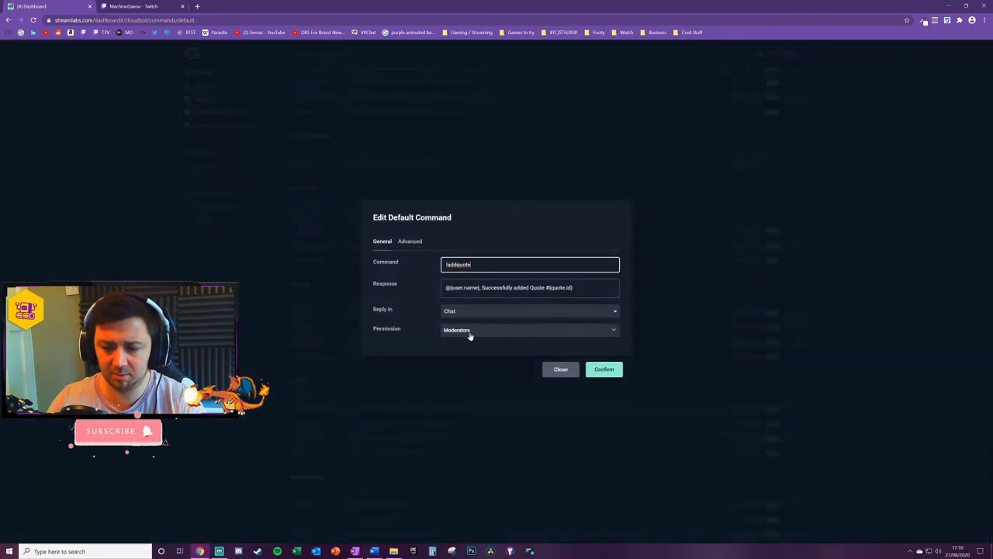
click(530, 329)
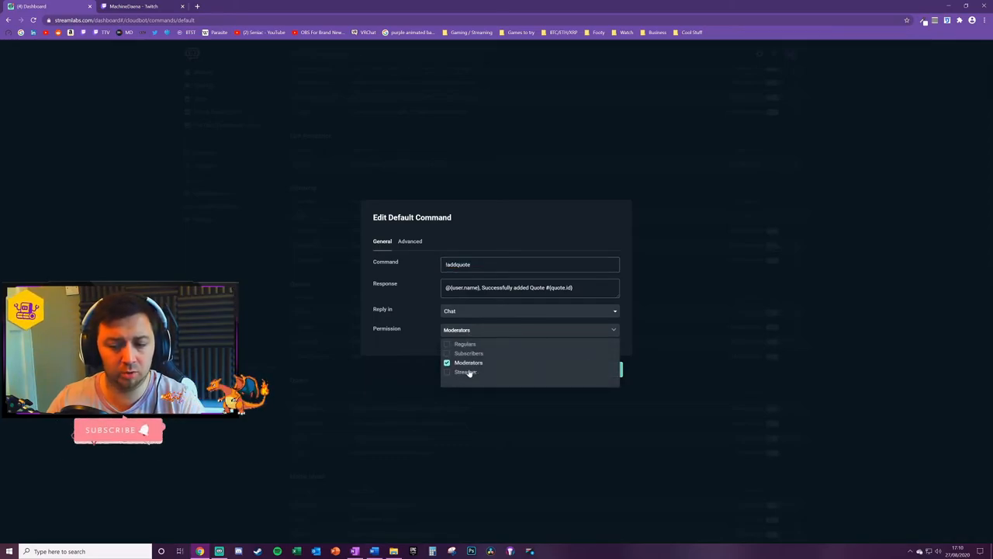
click(447, 371)
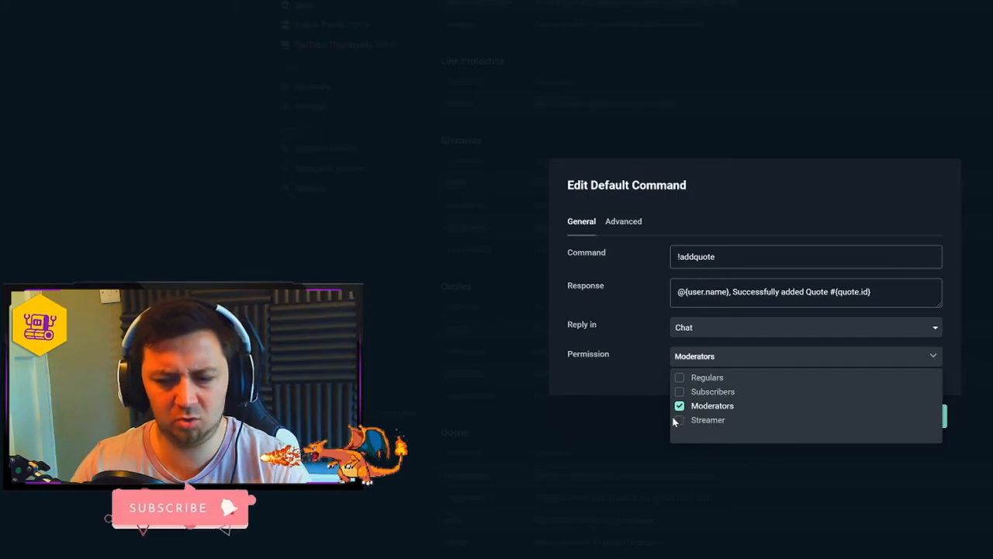
mouse_move(699, 427)
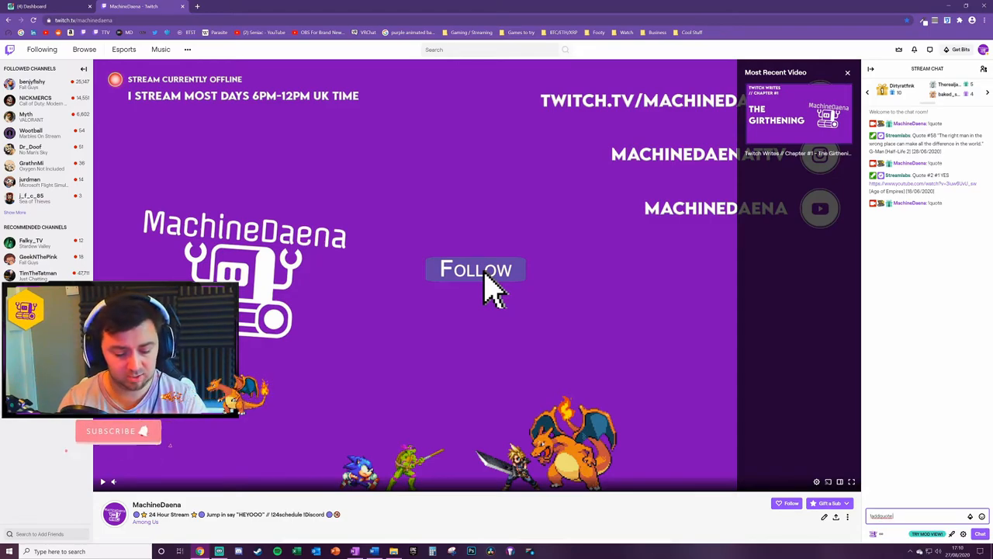
Send '!addquote THIS IS A TEST QUOTE' in Twitch chat, then return to Streamlabs.
text(THIS IS A)
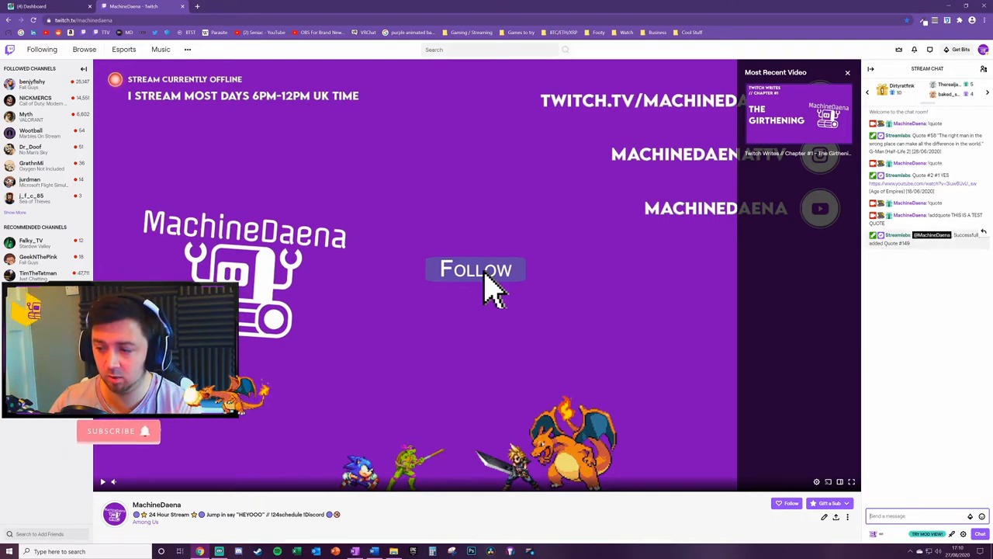
click(33, 6)
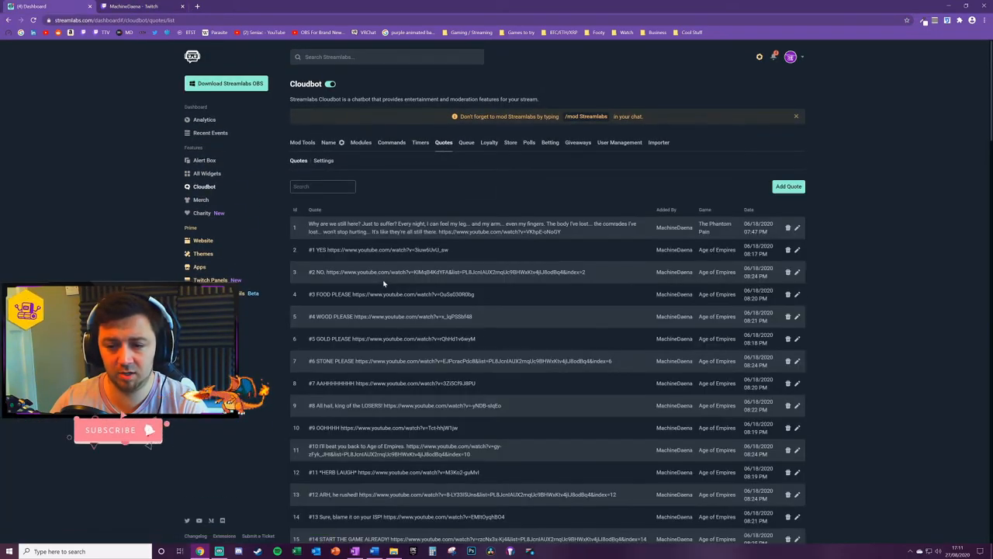
Page to the second quote list page to confirm quote #149 'THIS IS A TEST QUOTE'.
scroll(down, 3)
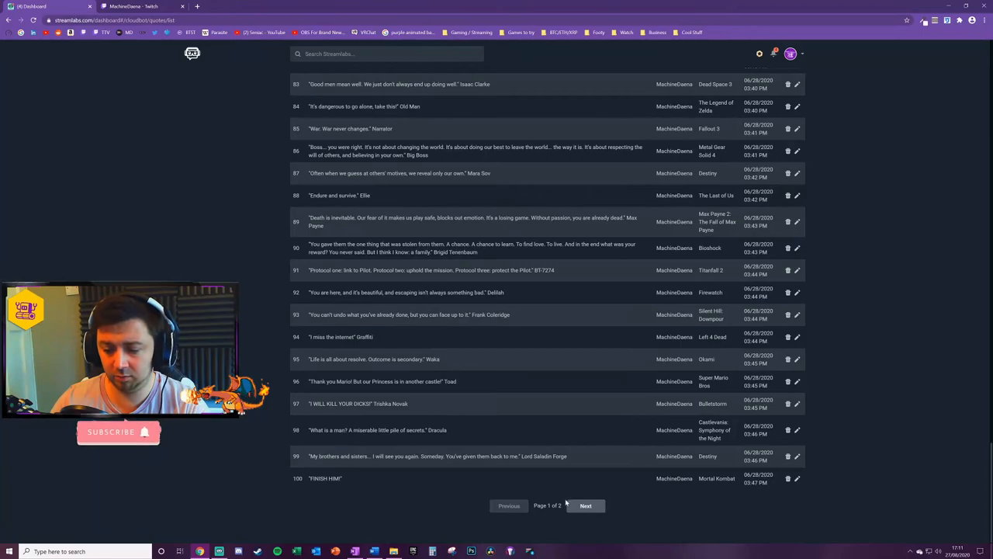
click(586, 505)
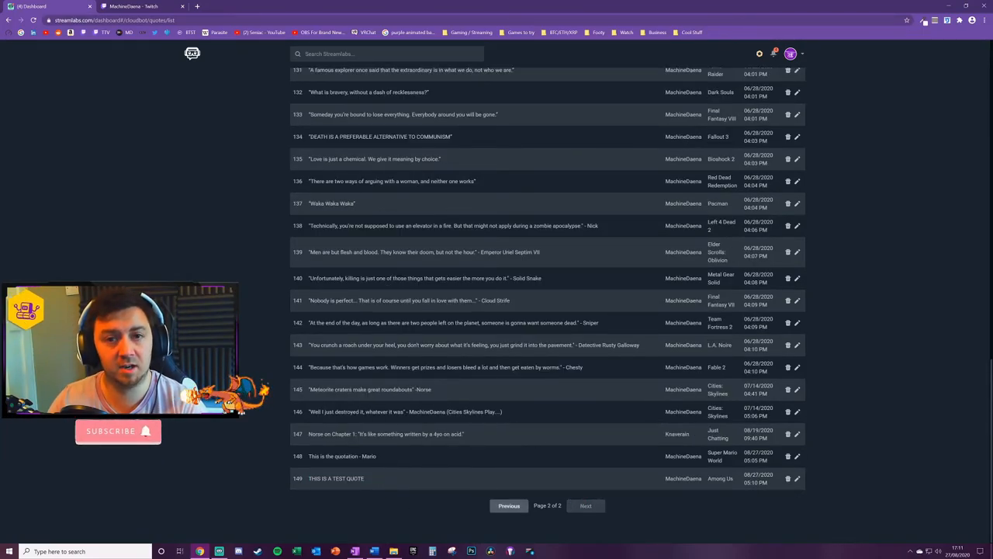
click(132, 6)
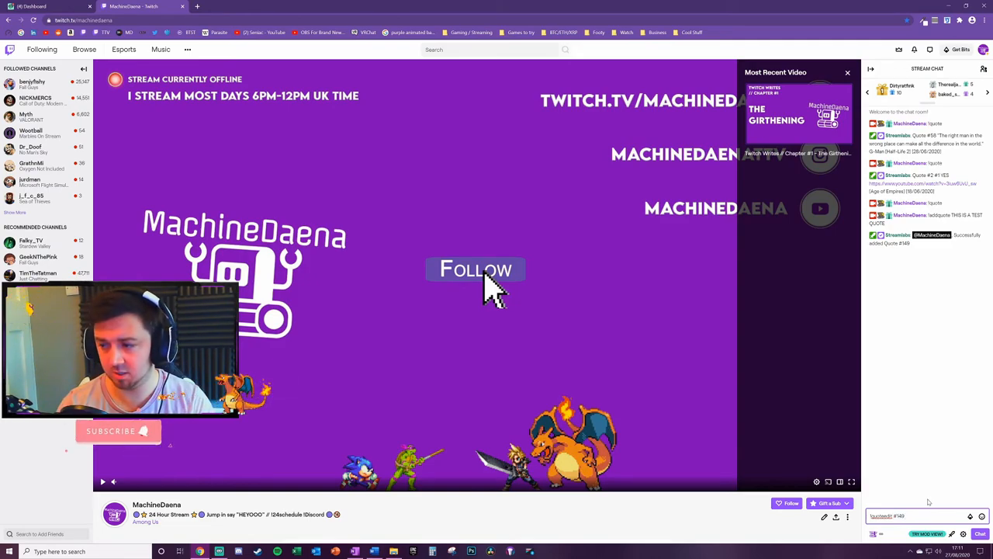
Edit quote 149 to 'THIS IS NOT A QUOTE' in chat and confirm it with !quote 149.
text(THIS IS NOT A Q)
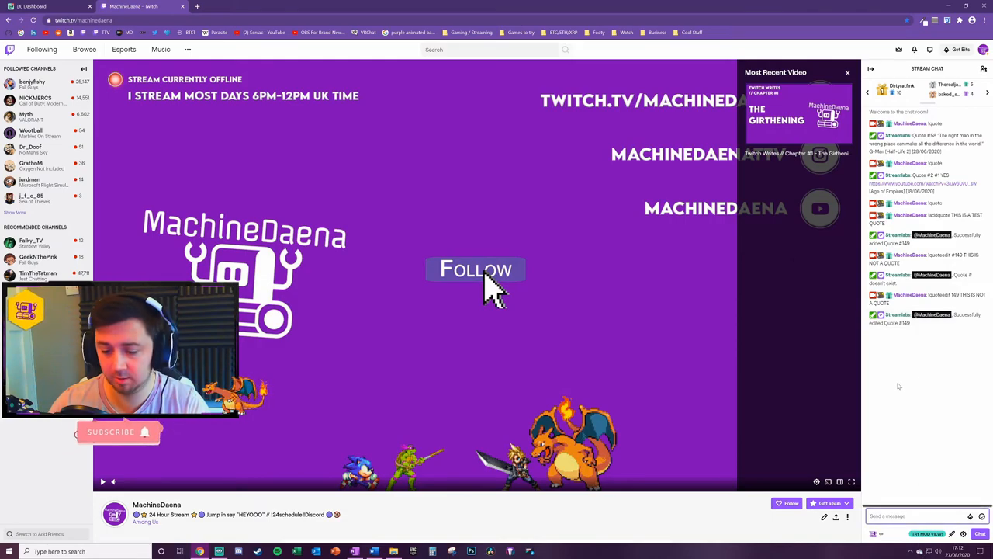
text(!quote)
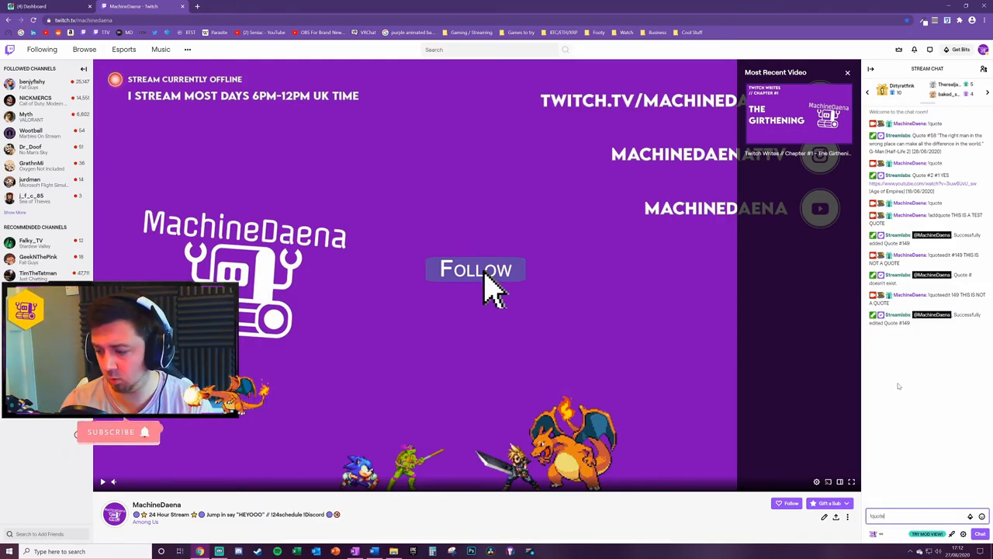
text(1)
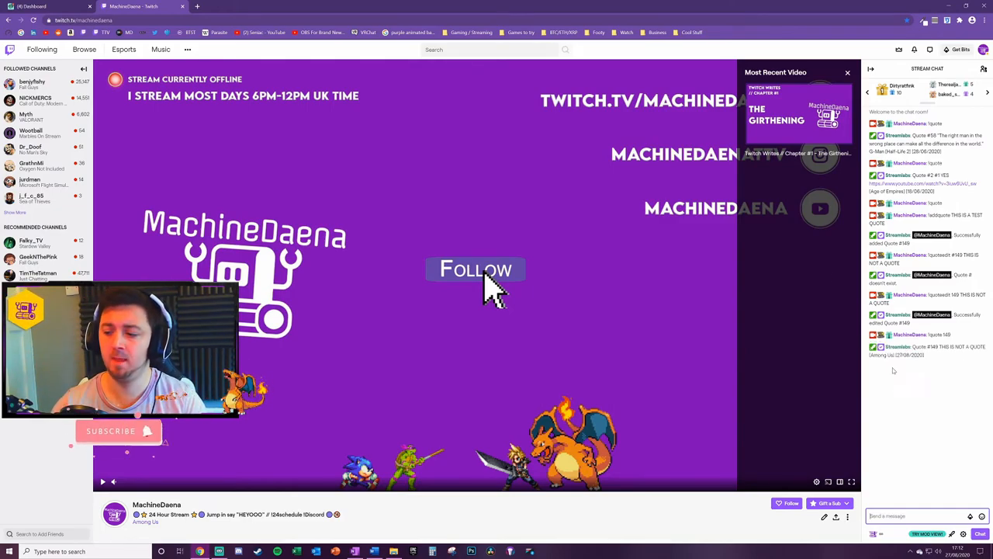
click(31, 6)
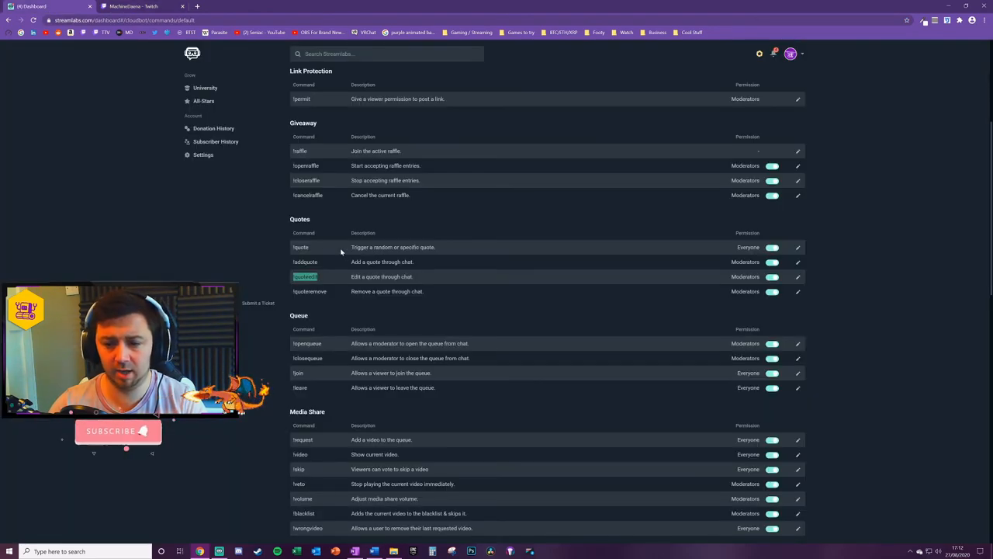
Review the !quoteedit and !quoteremove default commands, then return to the saved quotes list.
click(798, 246)
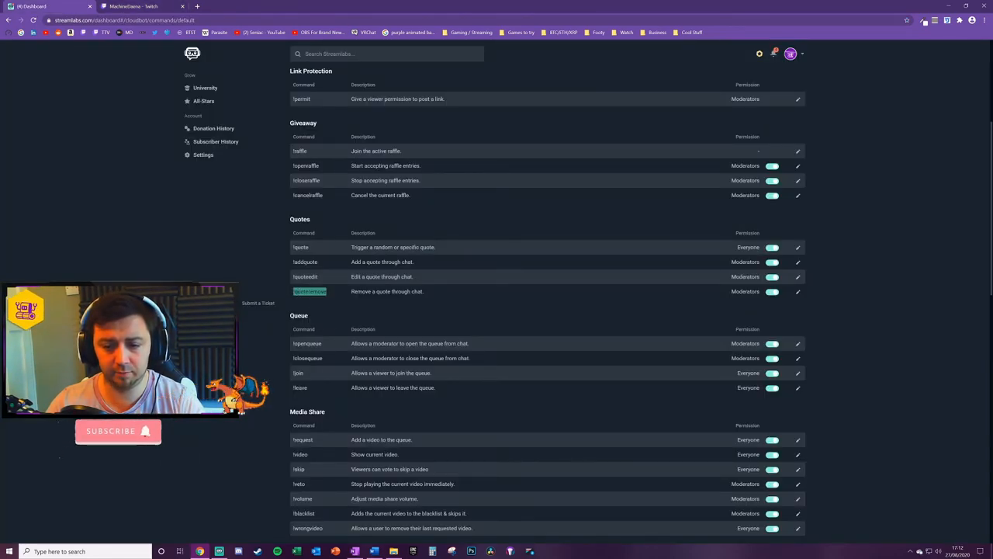
click(124, 6)
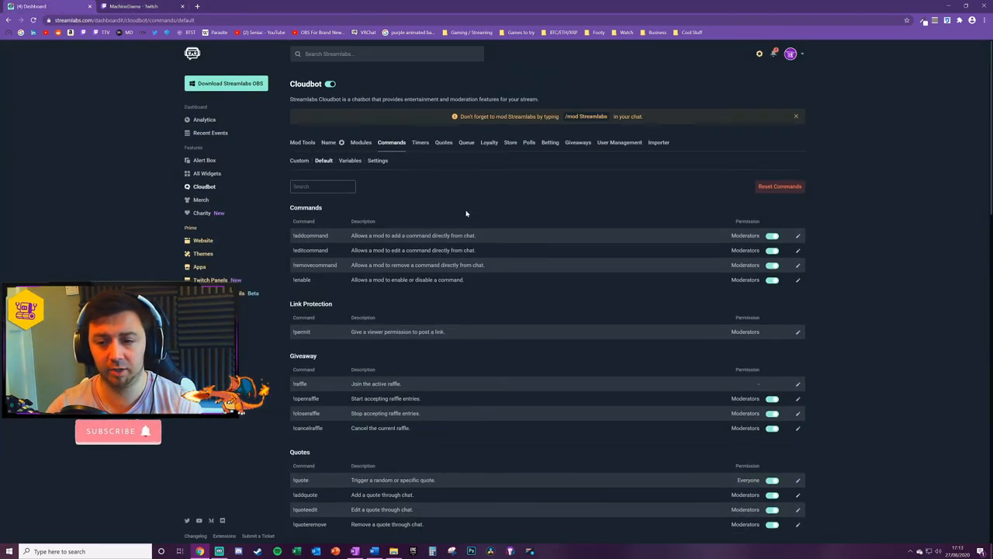
click(443, 142)
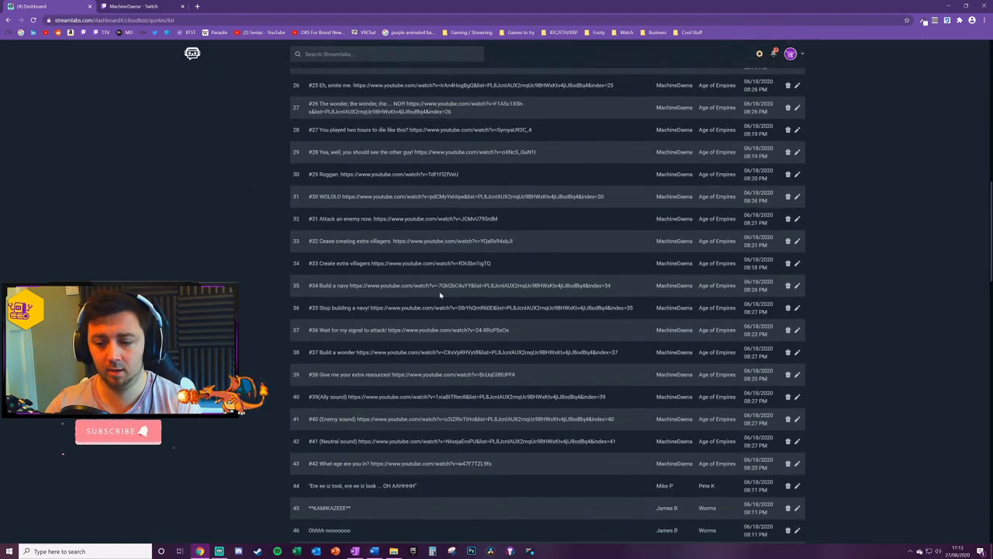